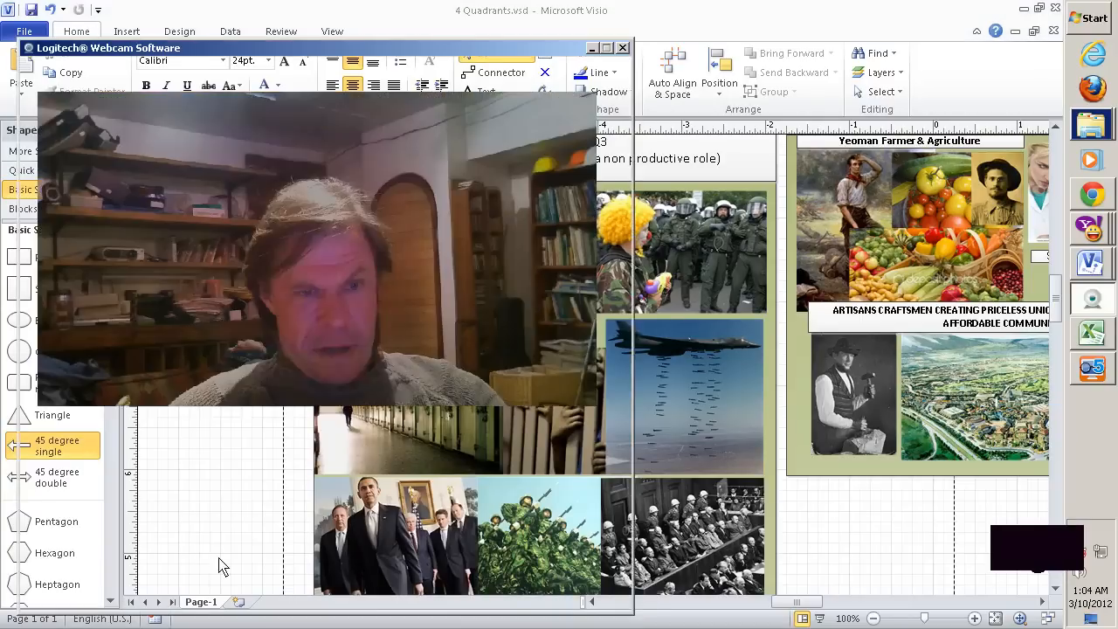
Switch the Visio window from 4 Quadrants to the open Who Owns The Media.vsd diagram
left_click(623, 47)
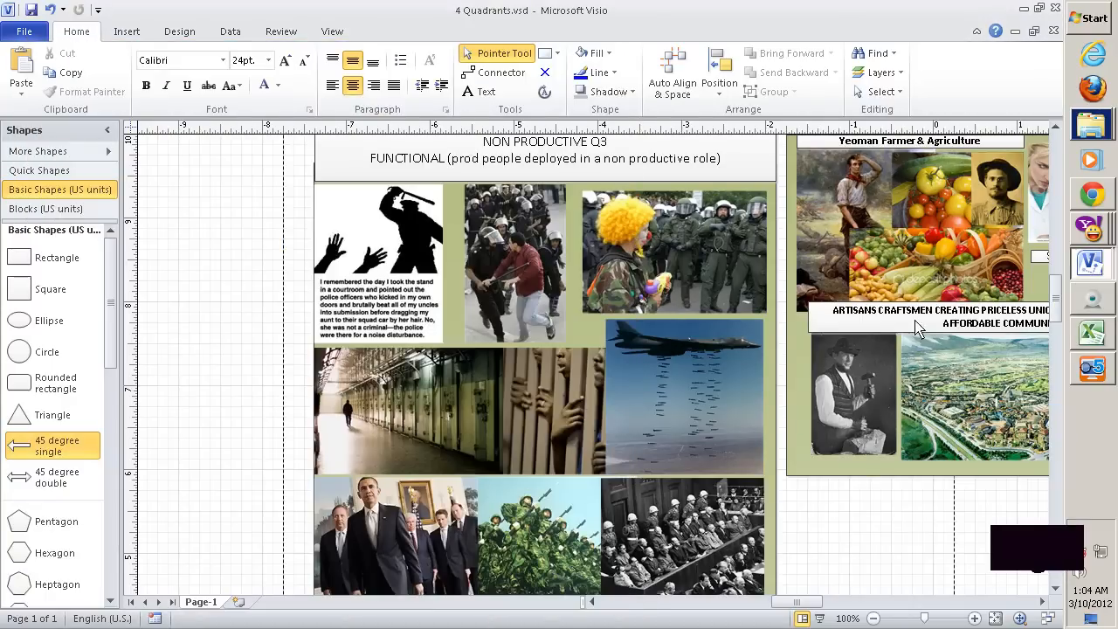
left_click(332, 31)
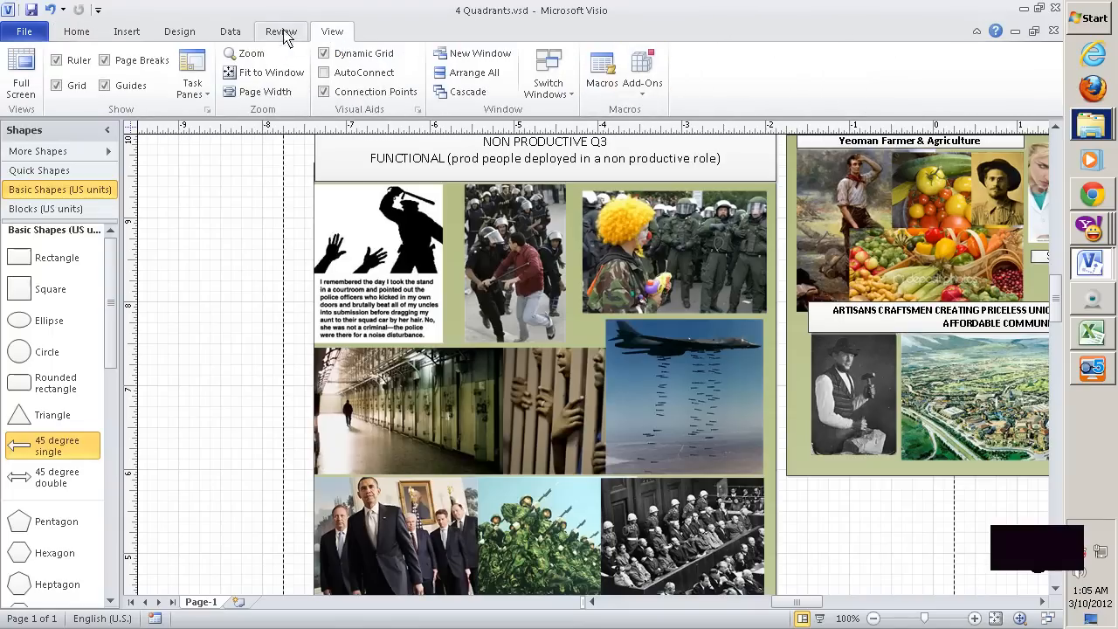
left_click(548, 74)
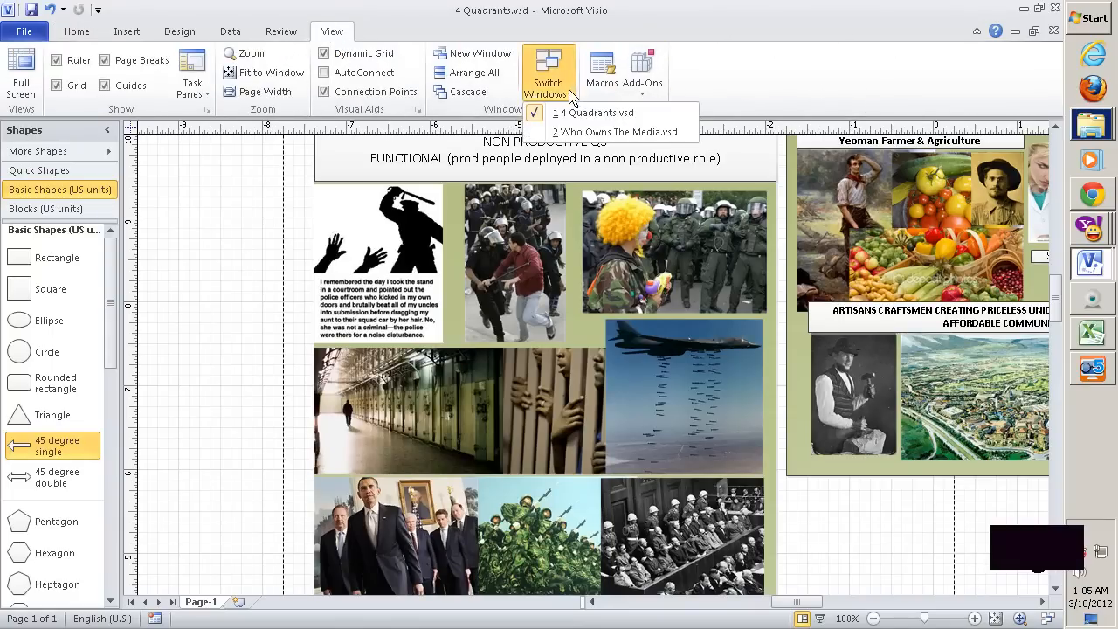
left_click(615, 131)
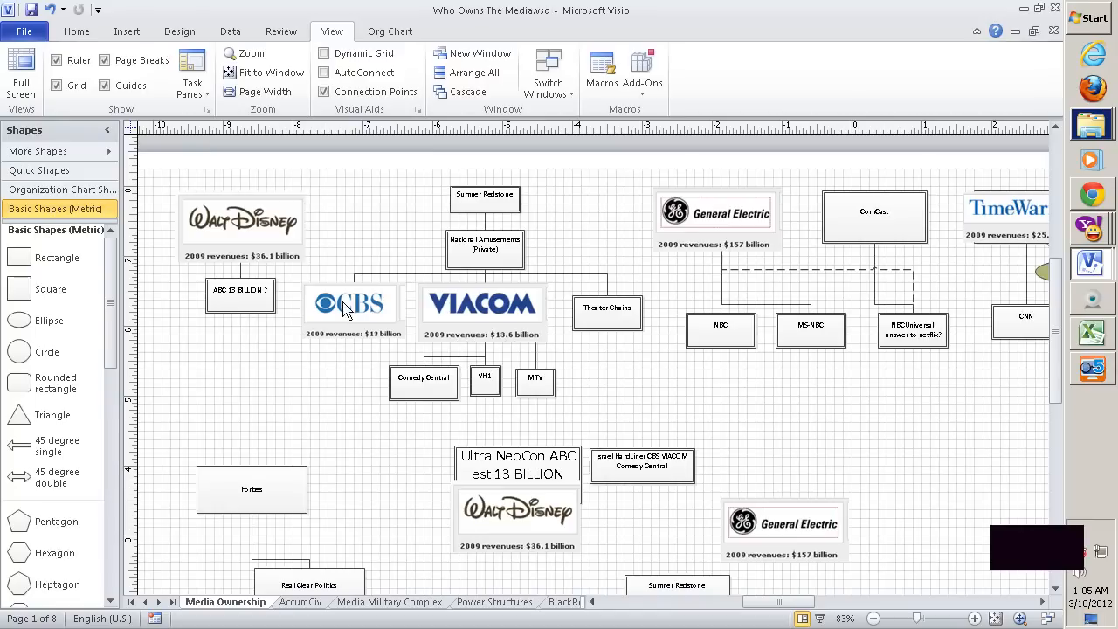
mouse_move(257, 242)
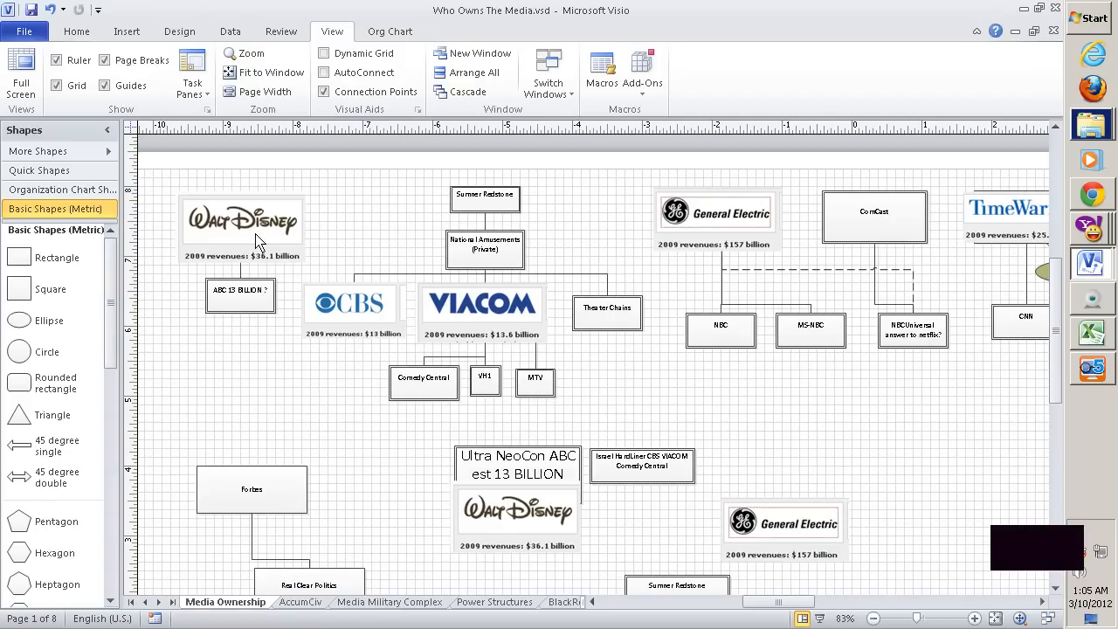
mouse_move(344, 289)
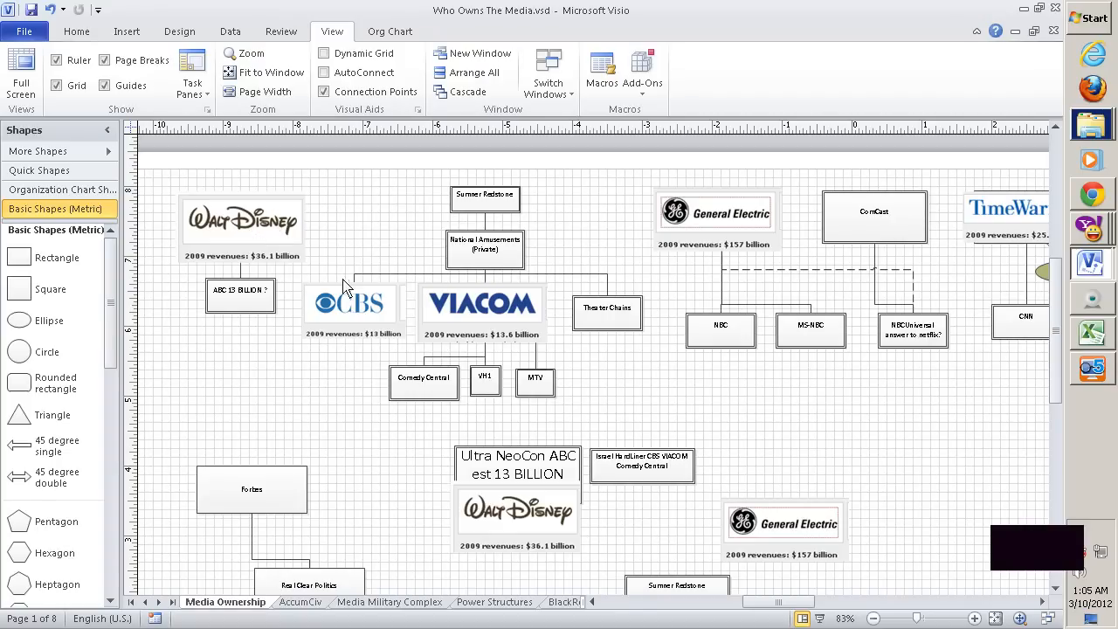
mouse_move(365, 325)
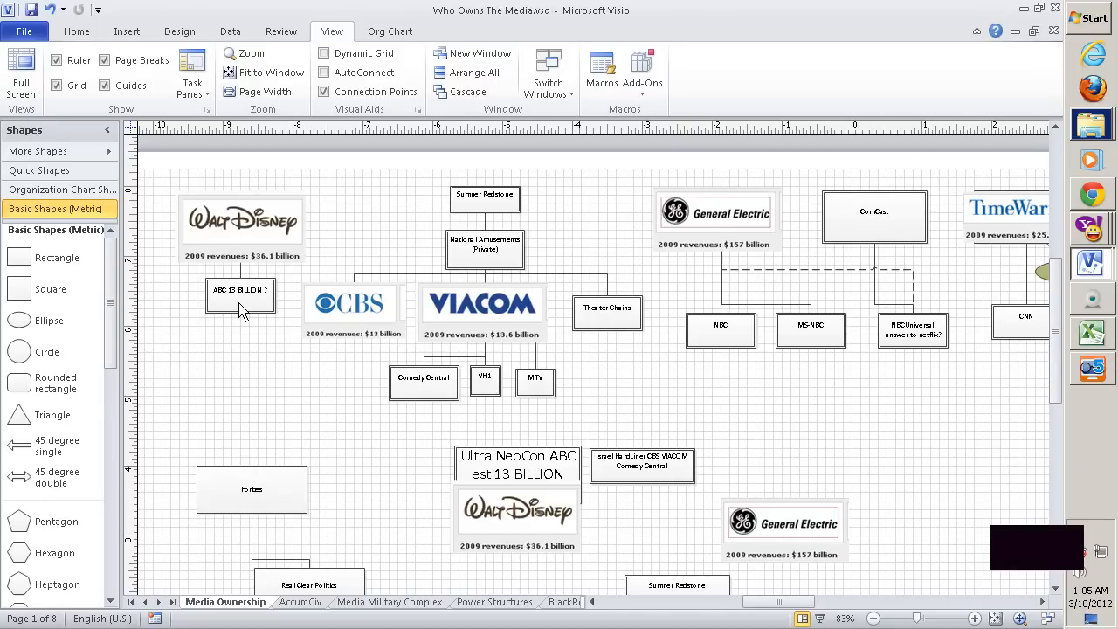
mouse_move(312, 278)
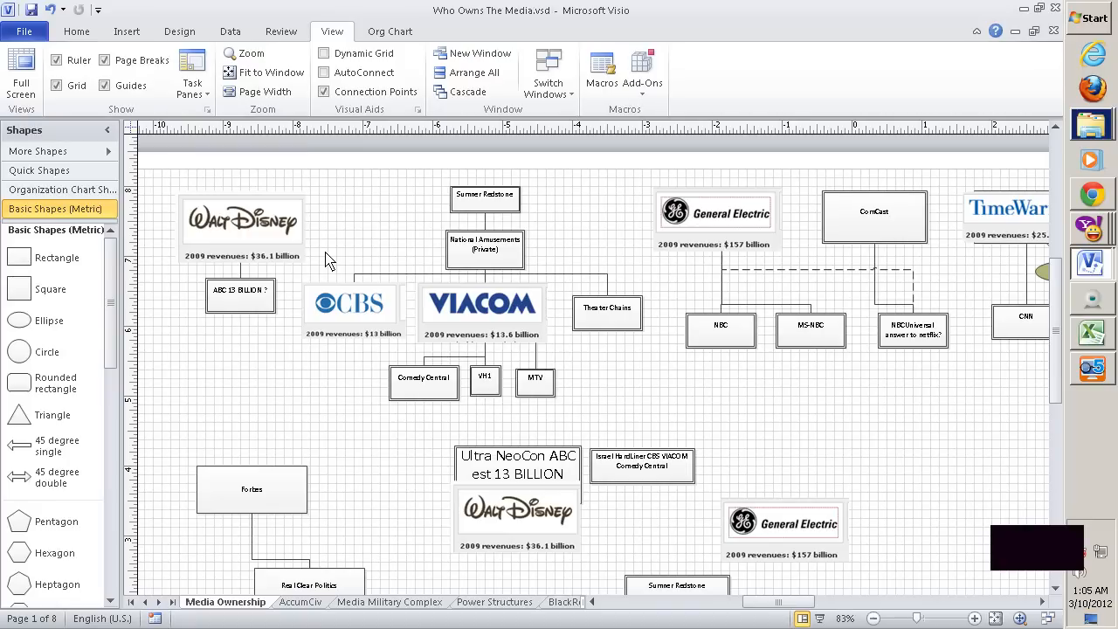
mouse_move(631, 225)
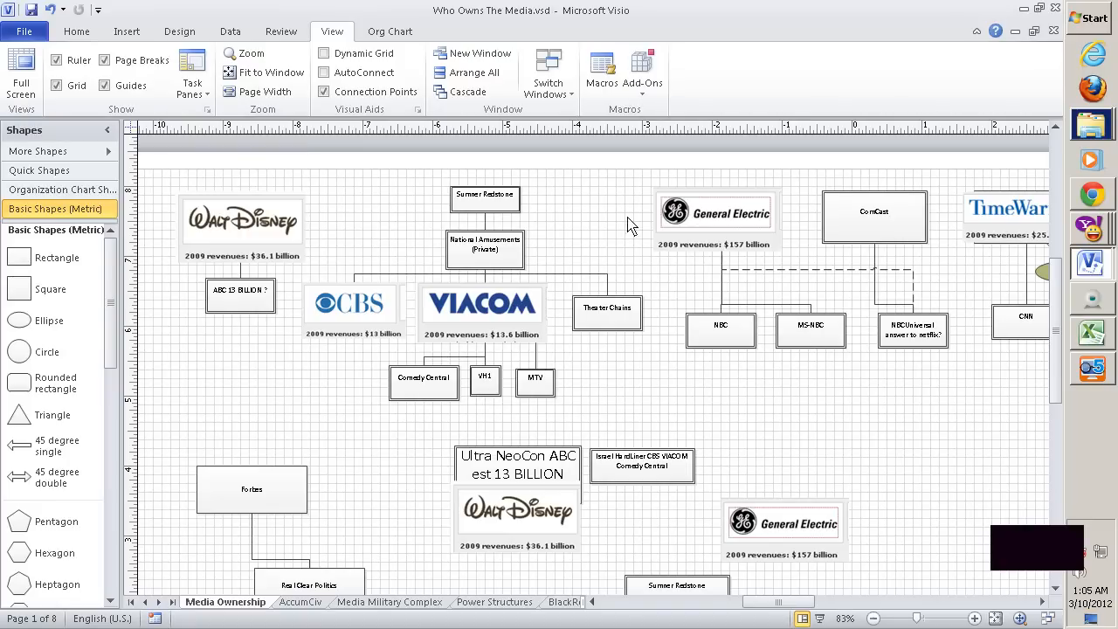
mouse_move(448, 190)
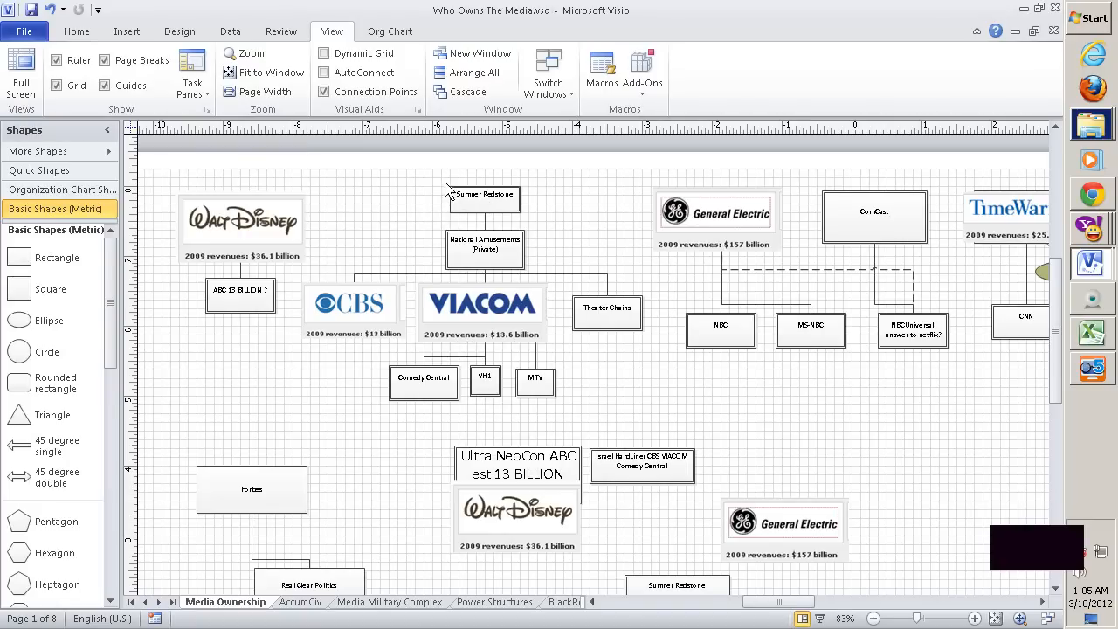
mouse_move(514, 237)
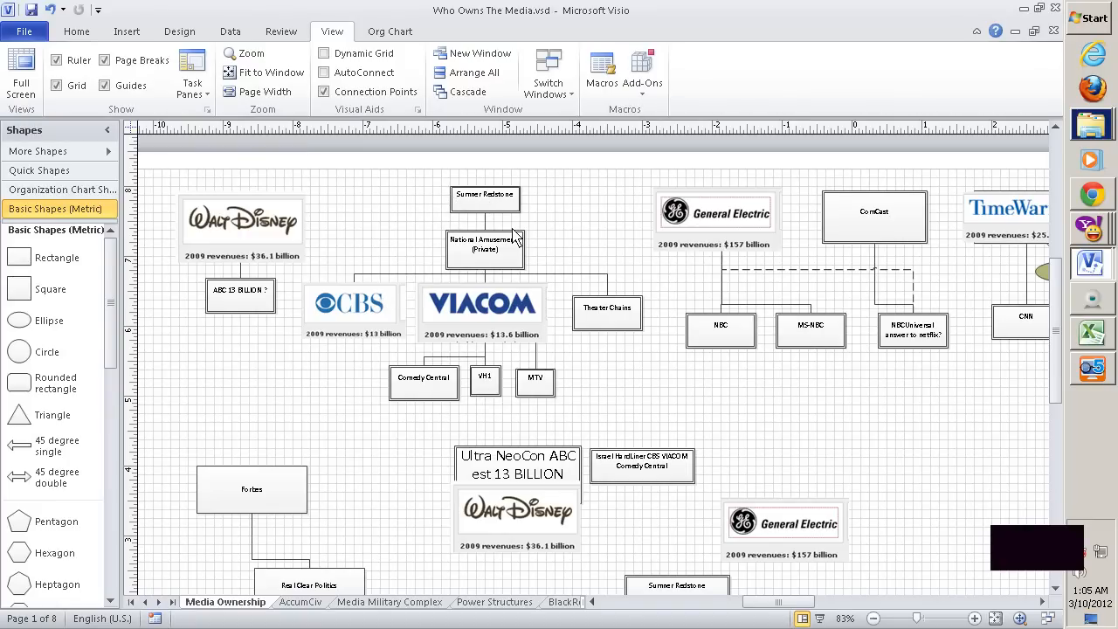
Select the NBC box under General Electric, then go to the Media Military Complex page
left_click(484, 194)
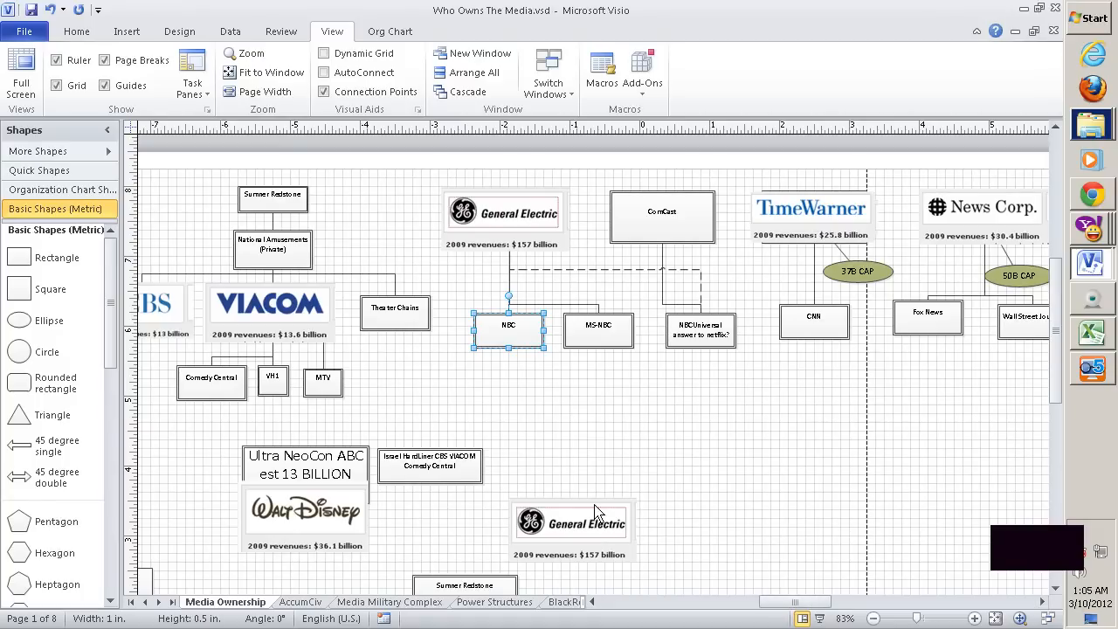
mouse_move(683, 501)
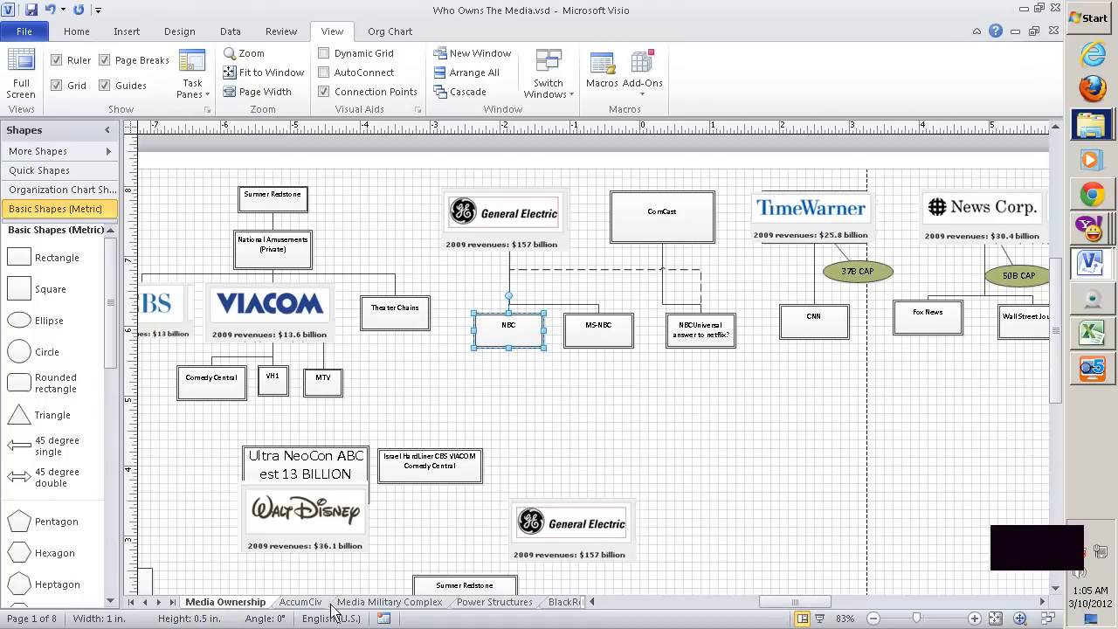
left_click(389, 601)
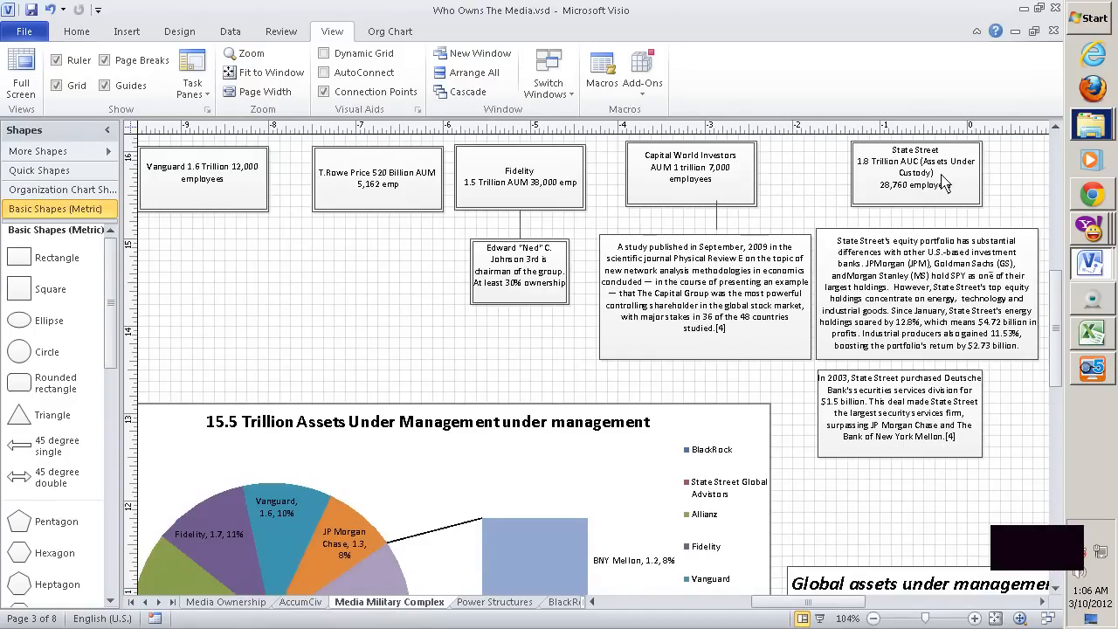
Review a fund manager box and the assets table, then go to the Power Structures page
left_click(378, 178)
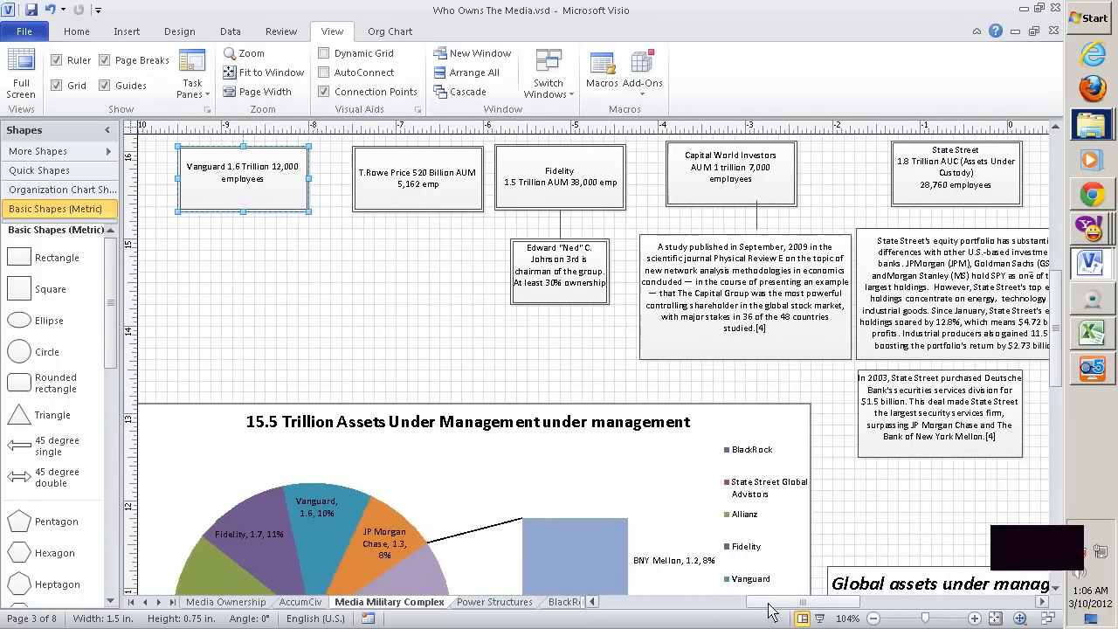
mouse_move(777, 608)
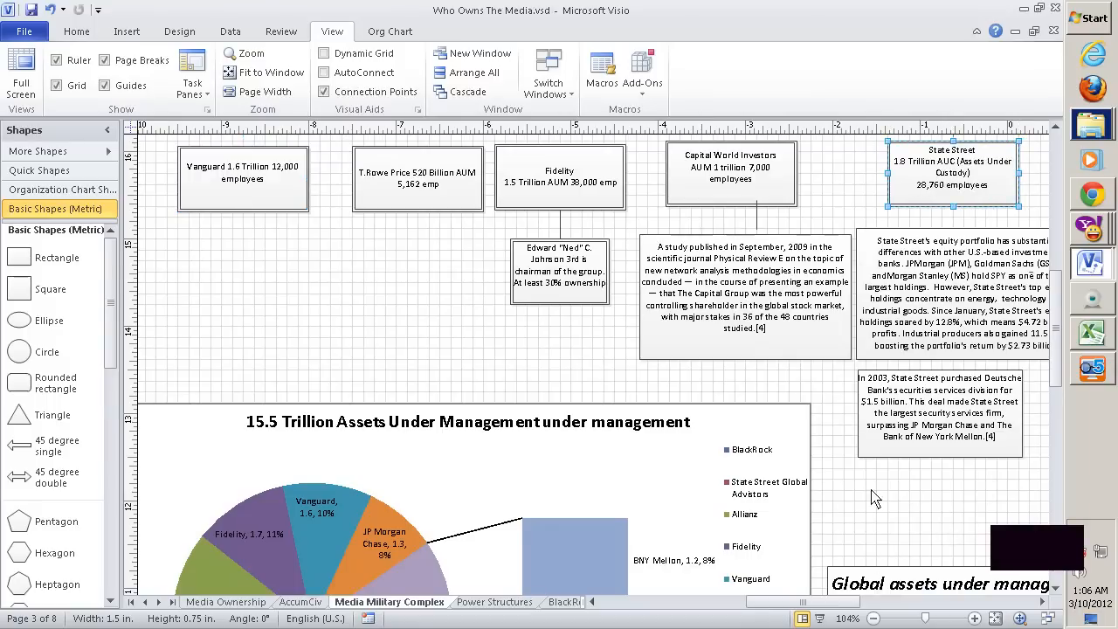
scroll("down", 3)
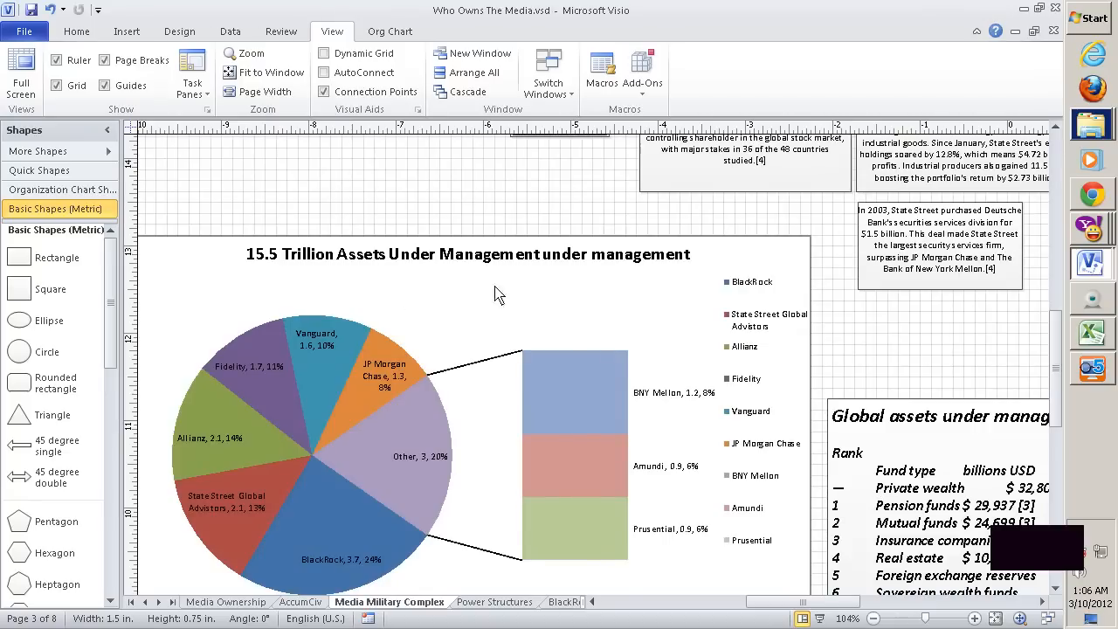
mouse_move(1072, 534)
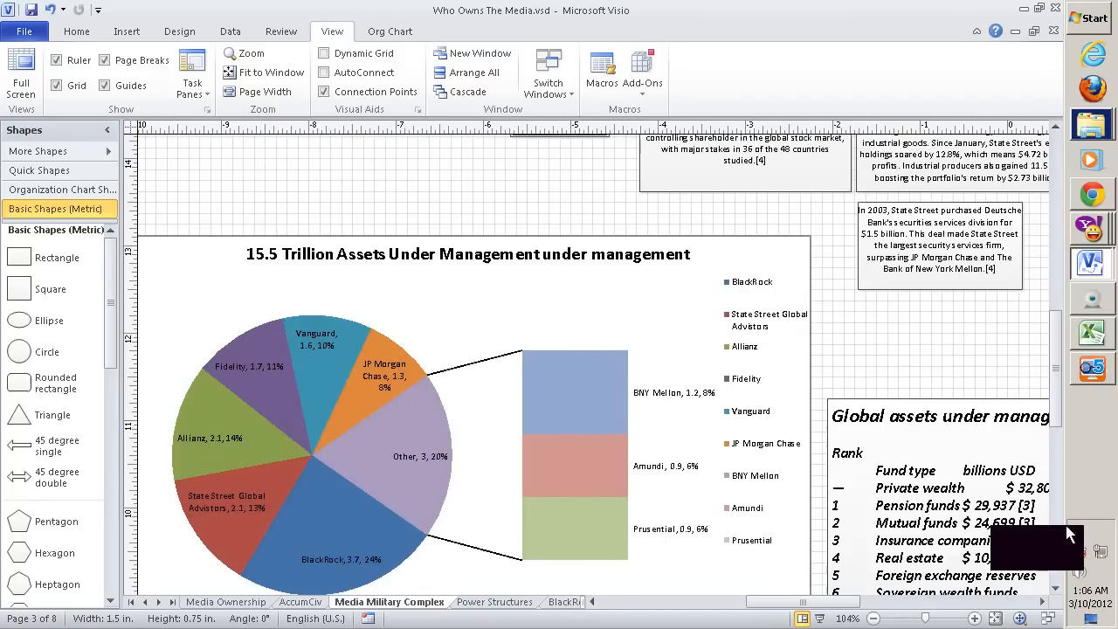
scroll("down", 3)
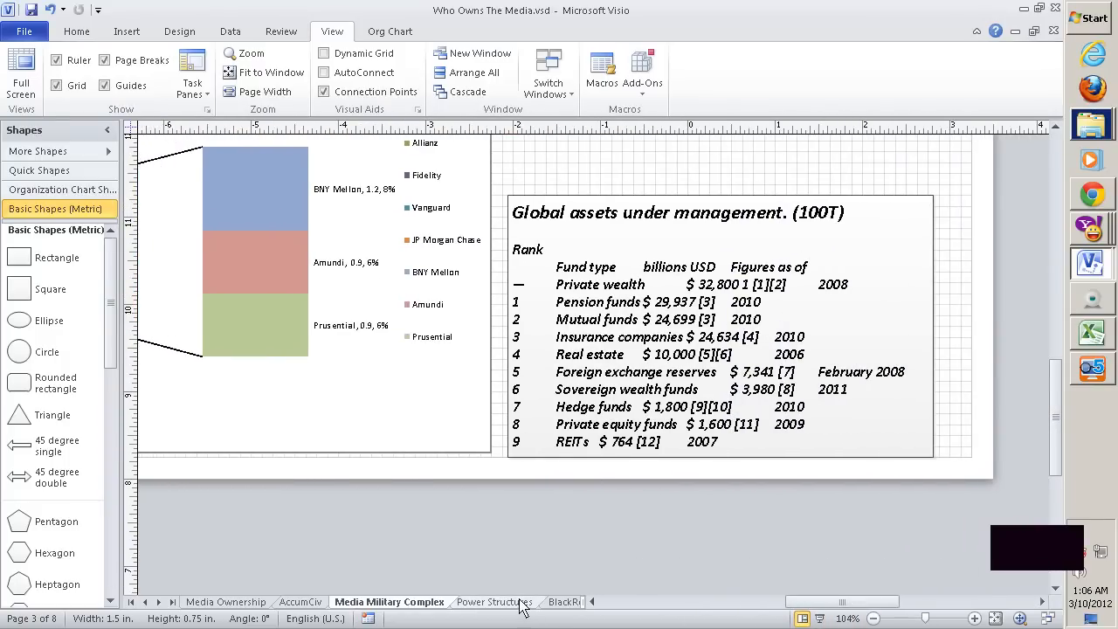
left_click(493, 601)
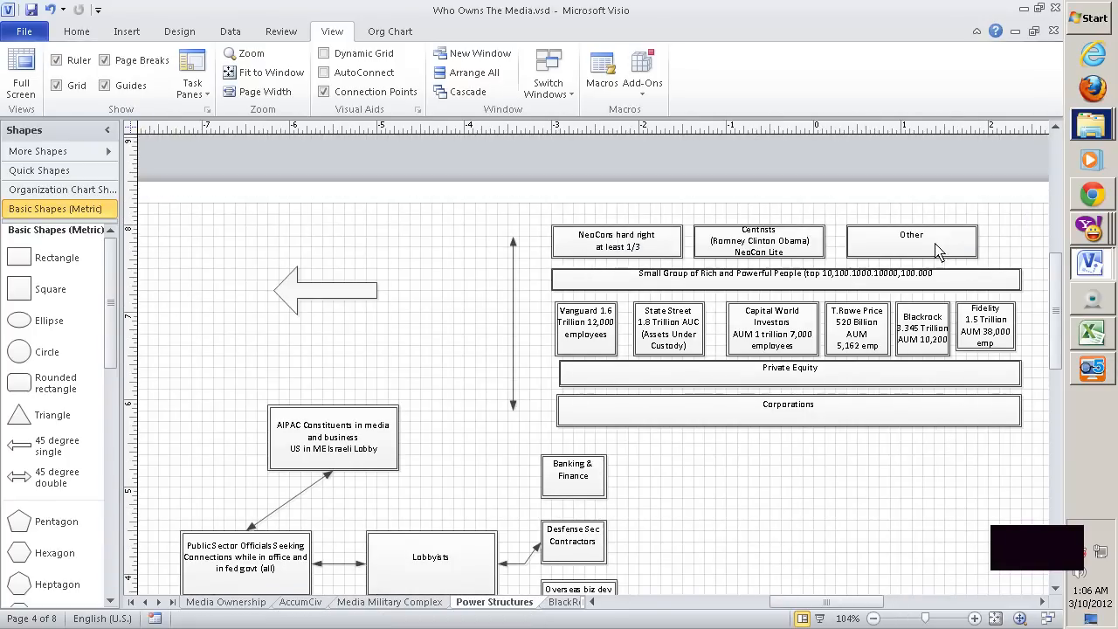
Drag the Centrists and Other boxes' top edges upward so their text fits
left_click(617, 240)
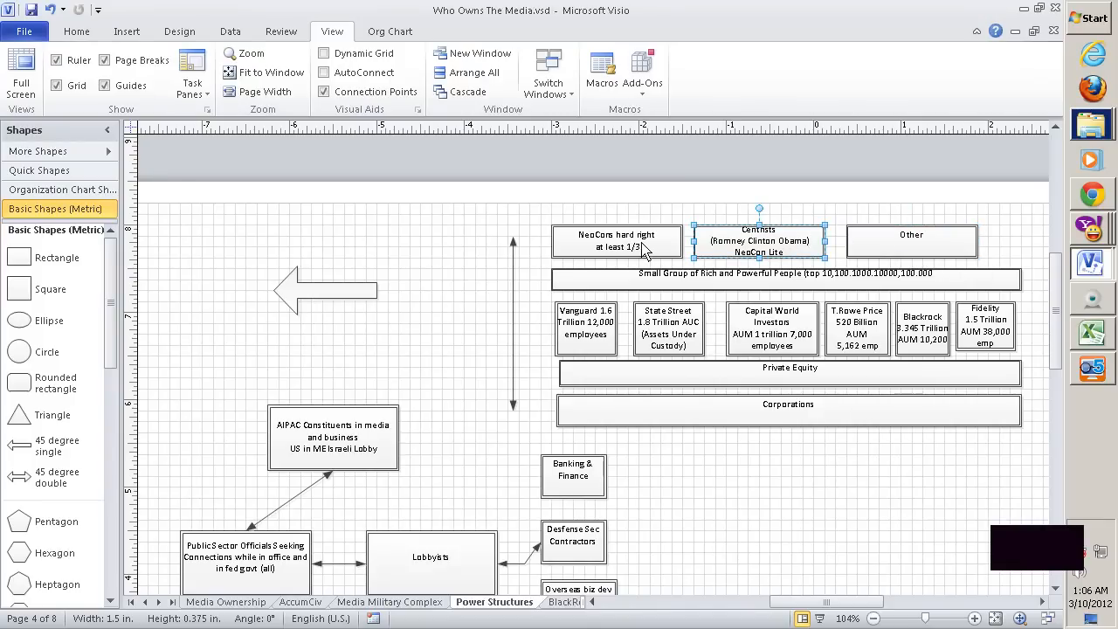
left_click(617, 242)
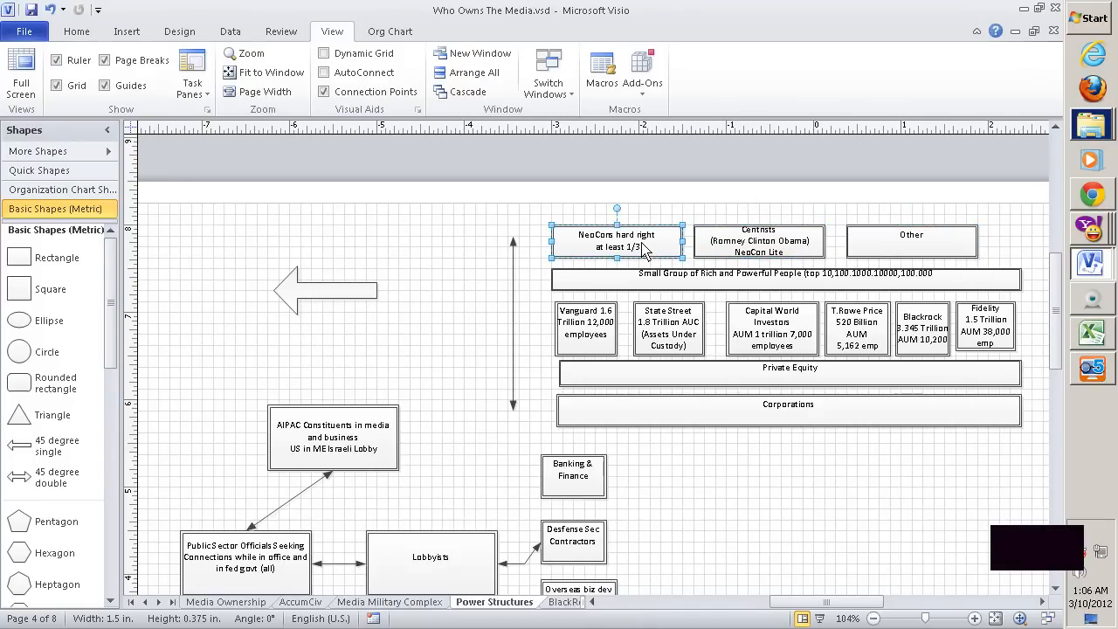
mouse_move(769, 247)
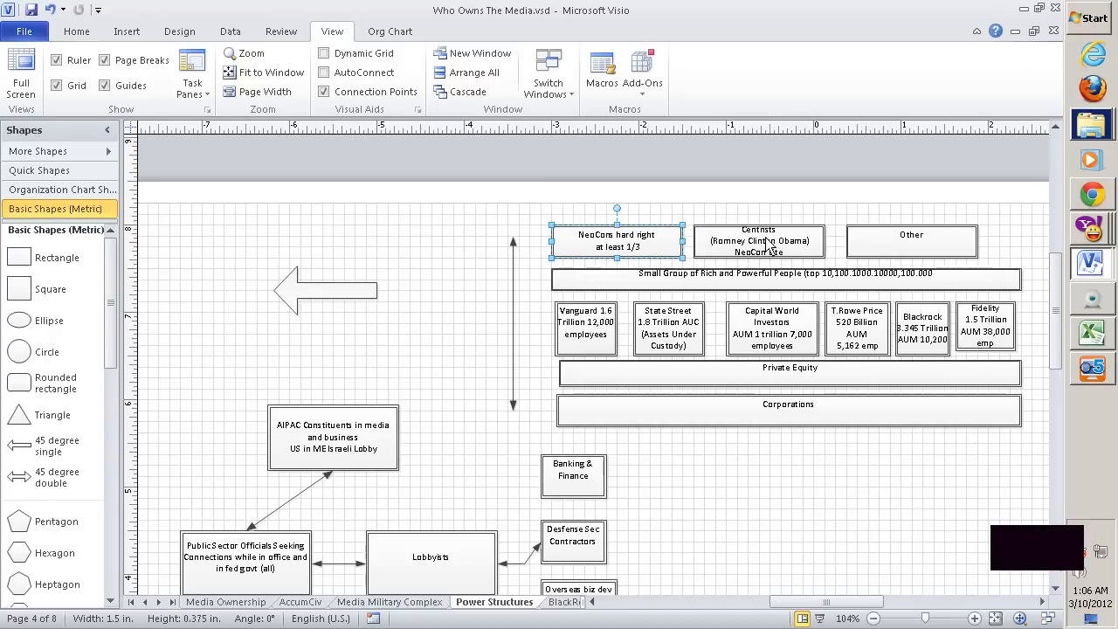
left_click(758, 240)
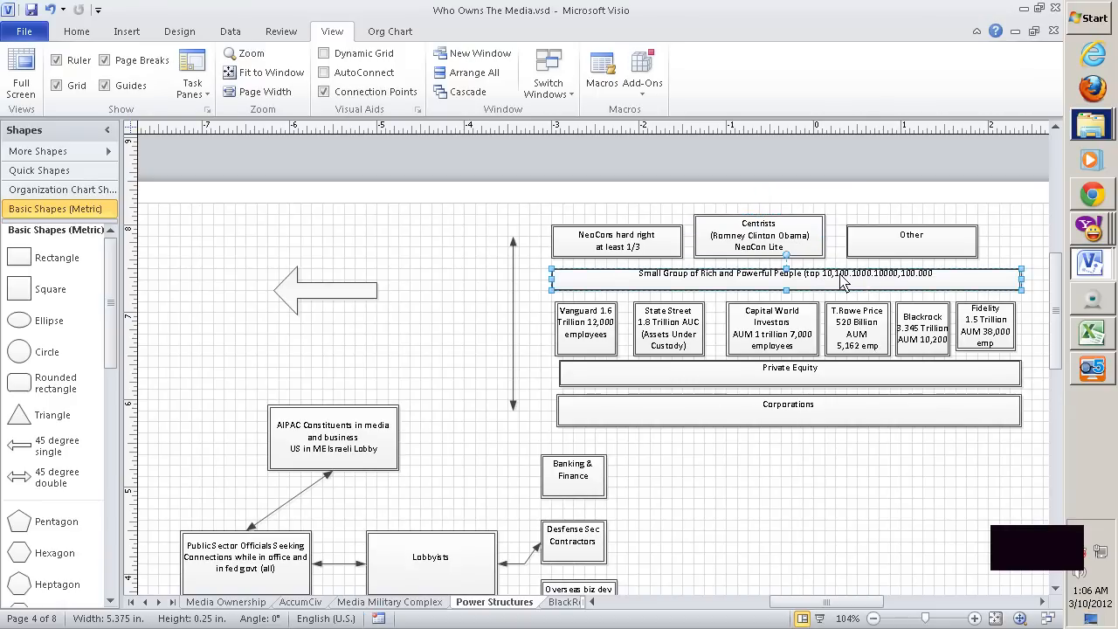
left_click(777, 205)
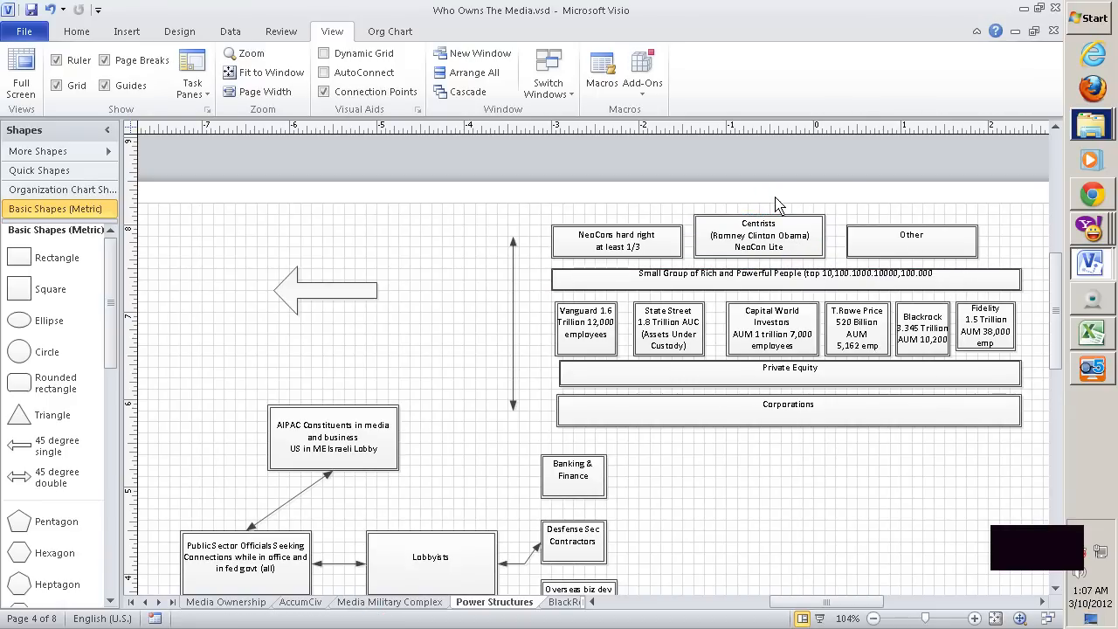
left_click(616, 240)
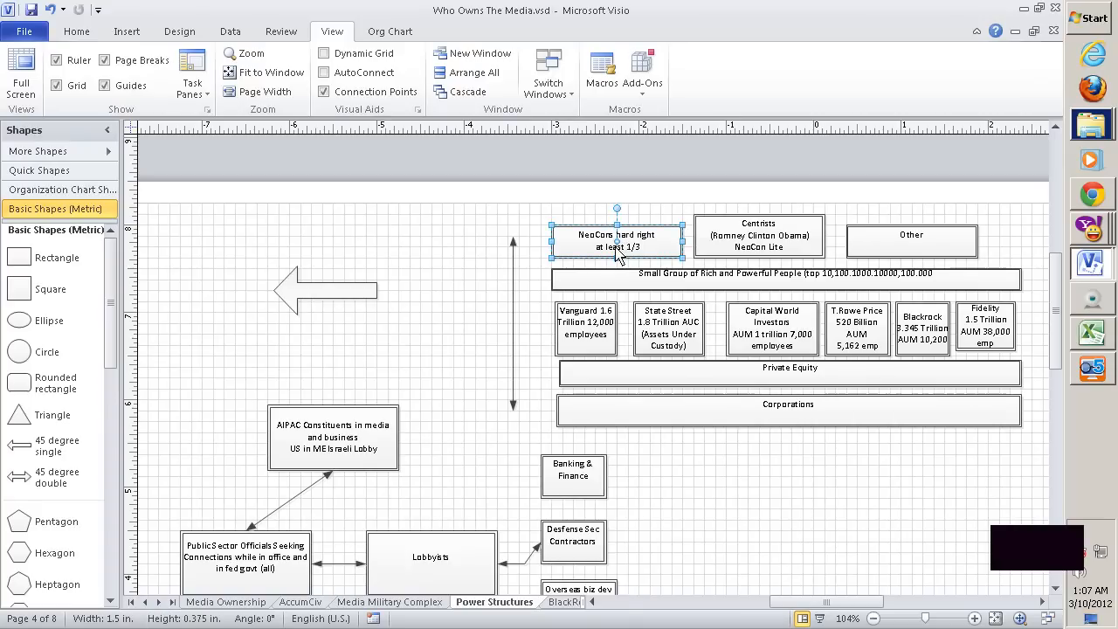
left_click(758, 236)
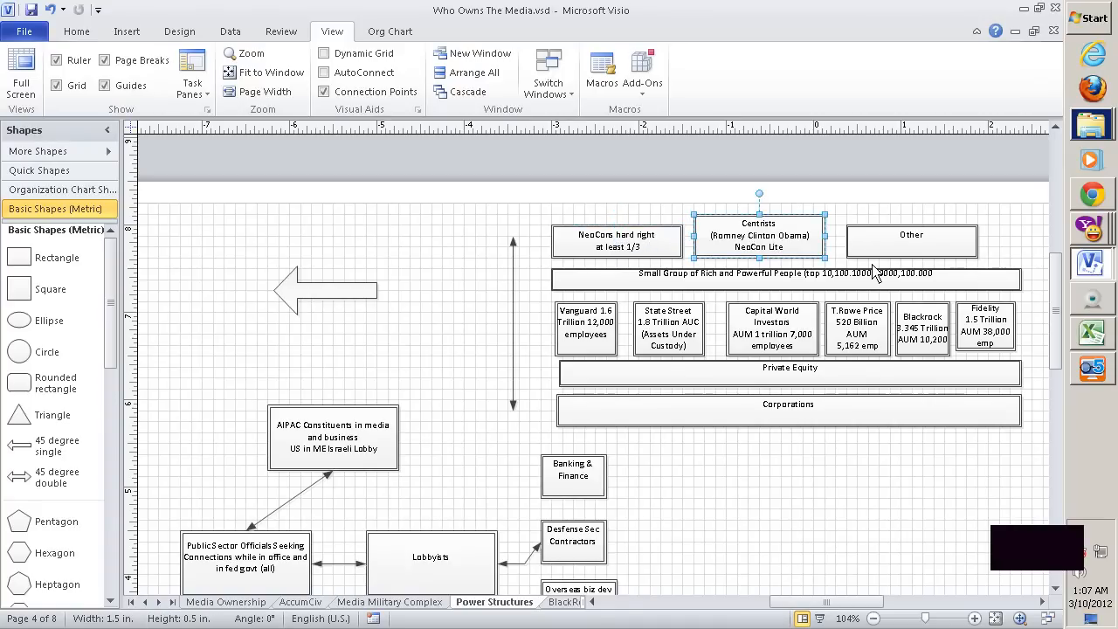
left_click(911, 234)
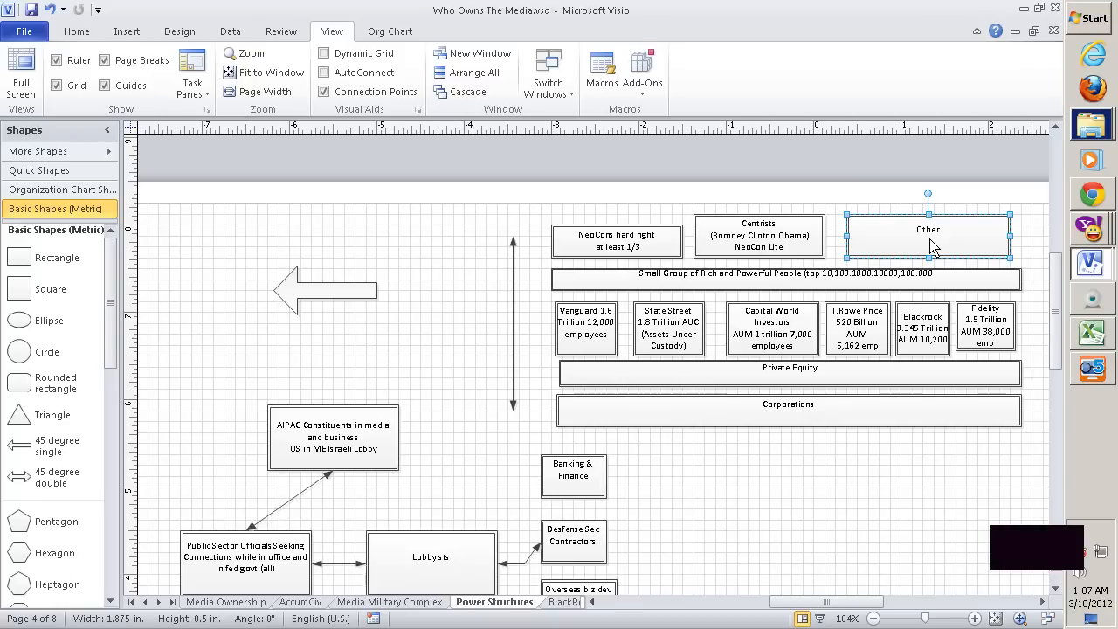
mouse_move(607, 240)
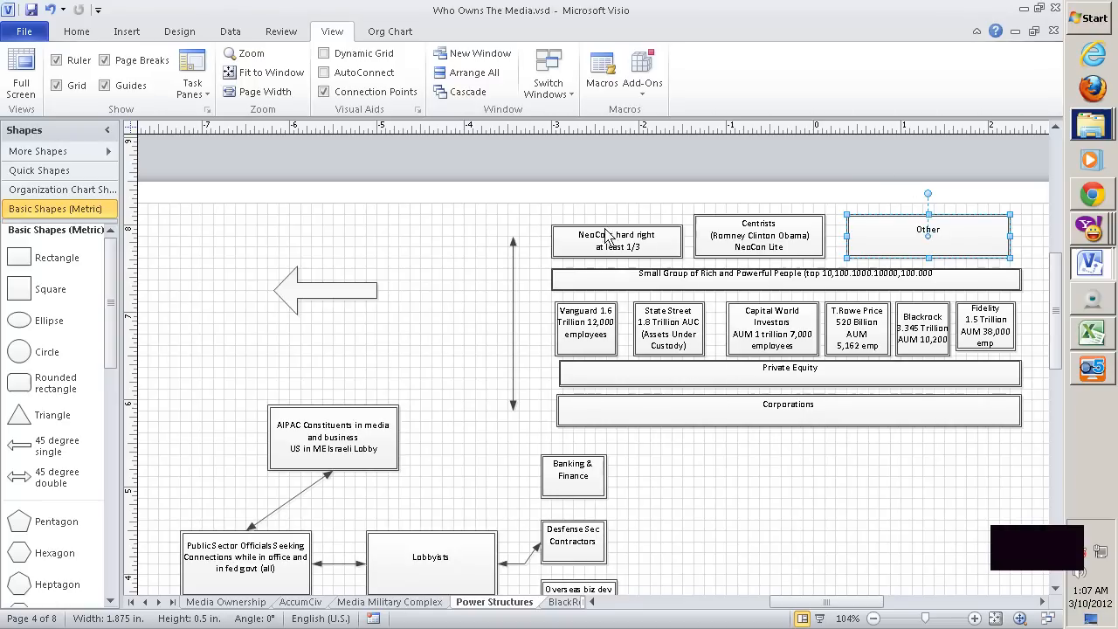
mouse_move(672, 227)
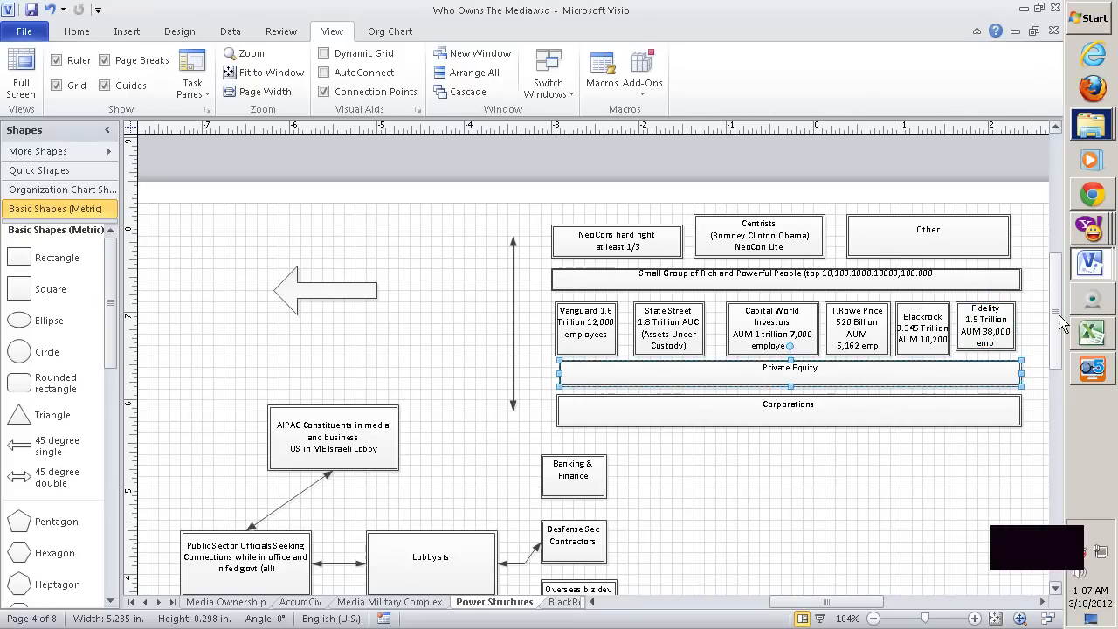
Widen the Banking & Finance, Defense Sec Contractors and Overseas biz dev boxes to 1 in
scroll("down", 3)
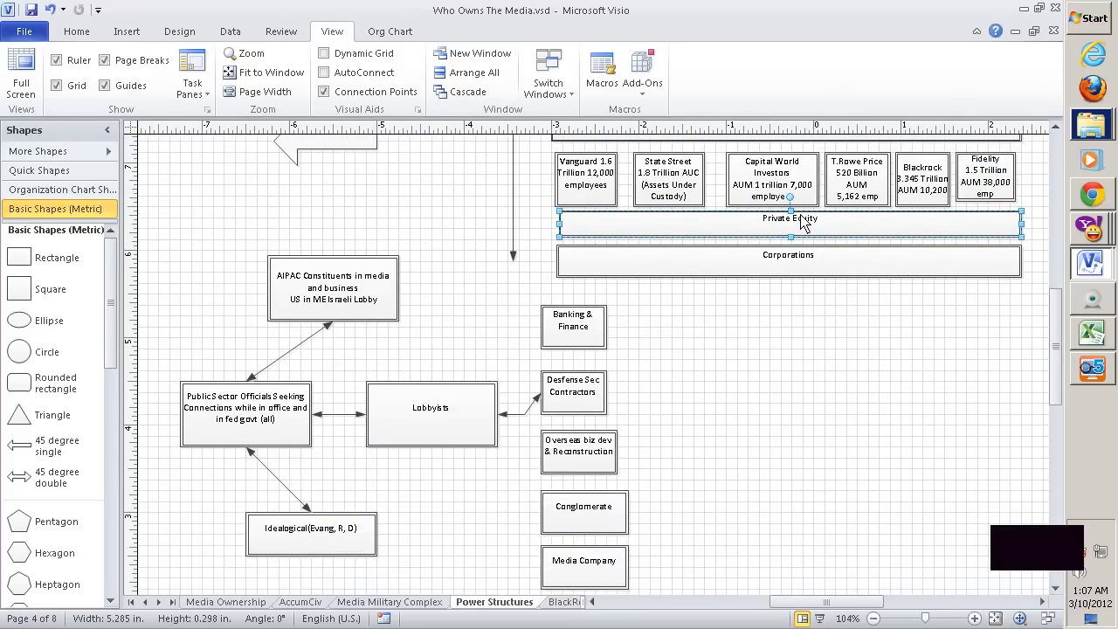
mouse_move(825, 236)
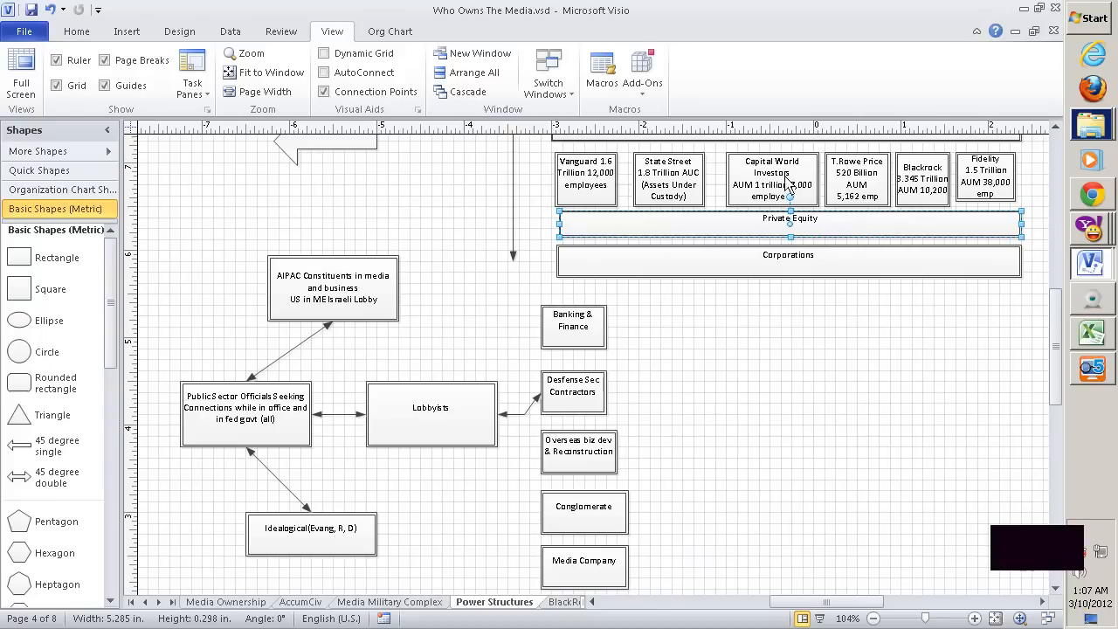
mouse_move(681, 253)
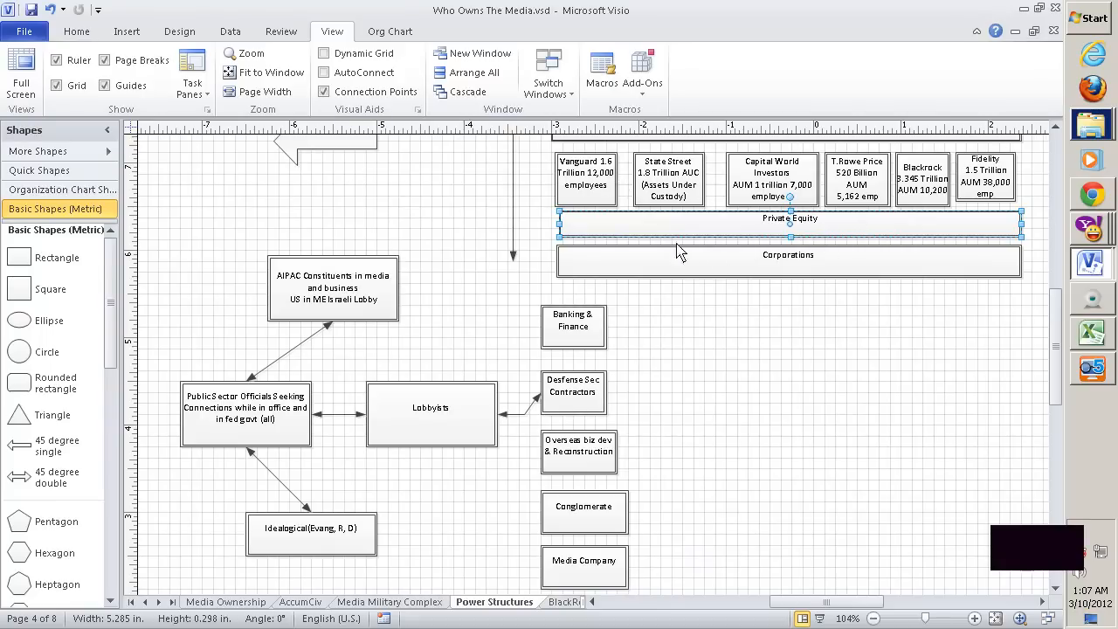
scroll("down", 3)
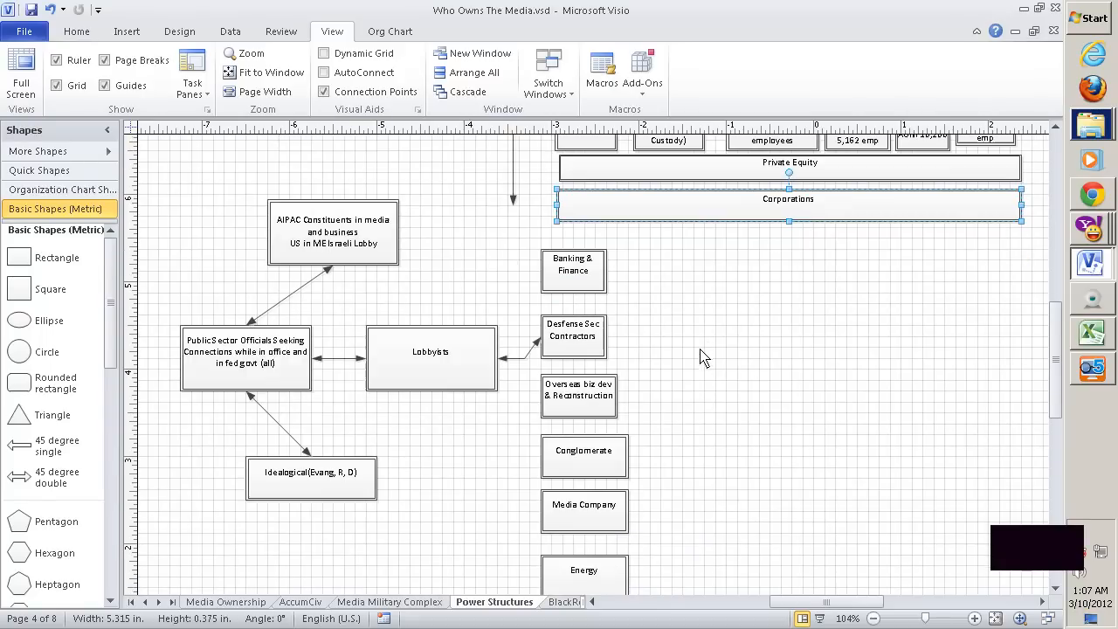
left_click(583, 265)
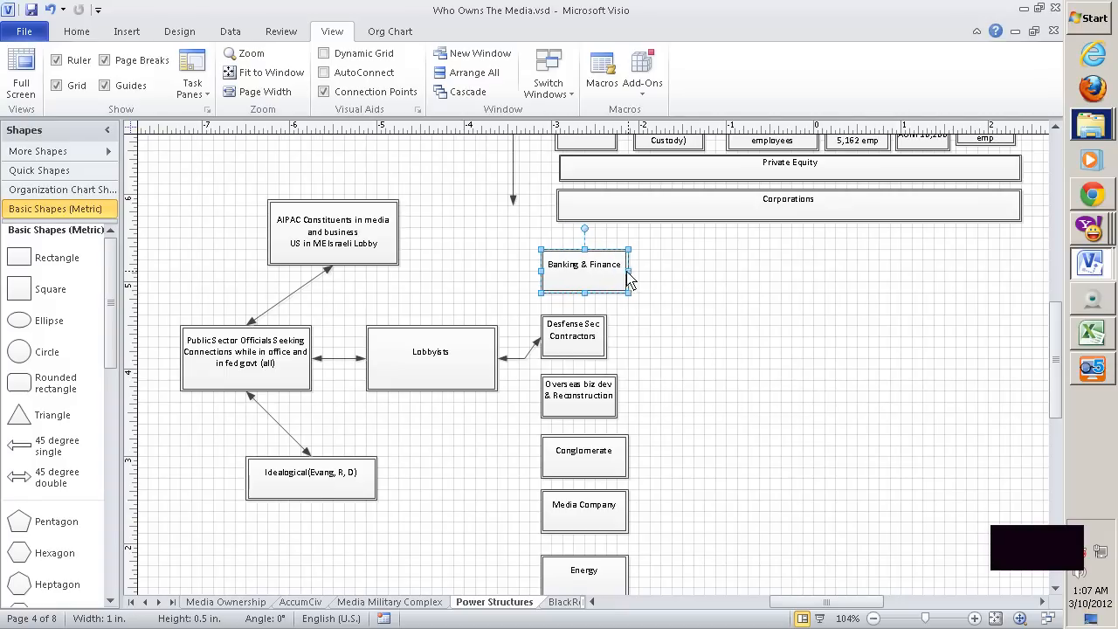
left_click(579, 336)
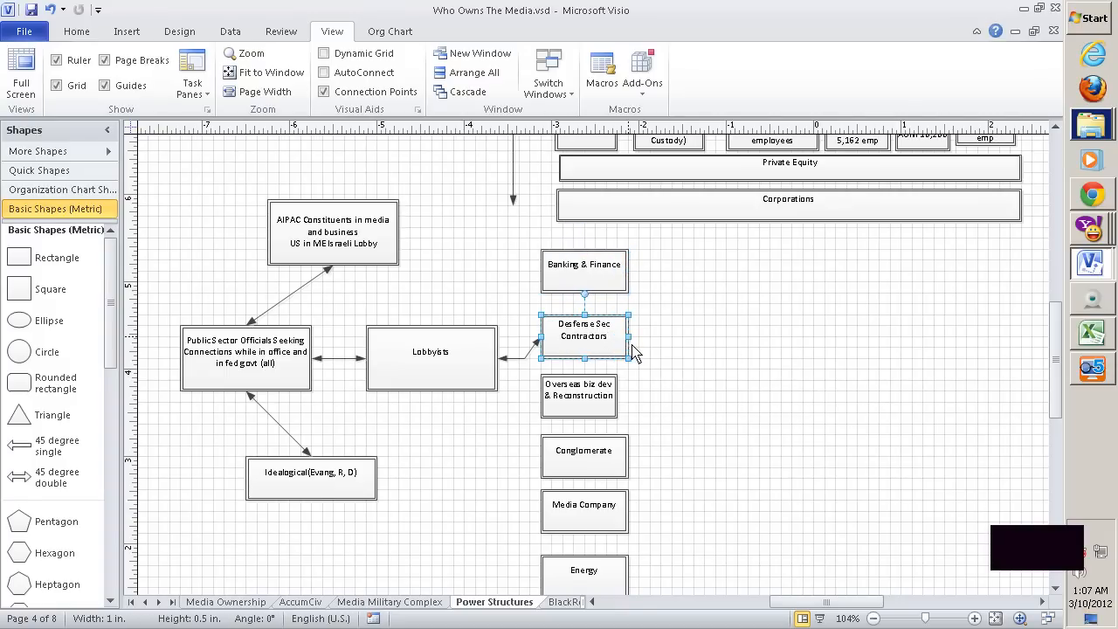
left_click(579, 395)
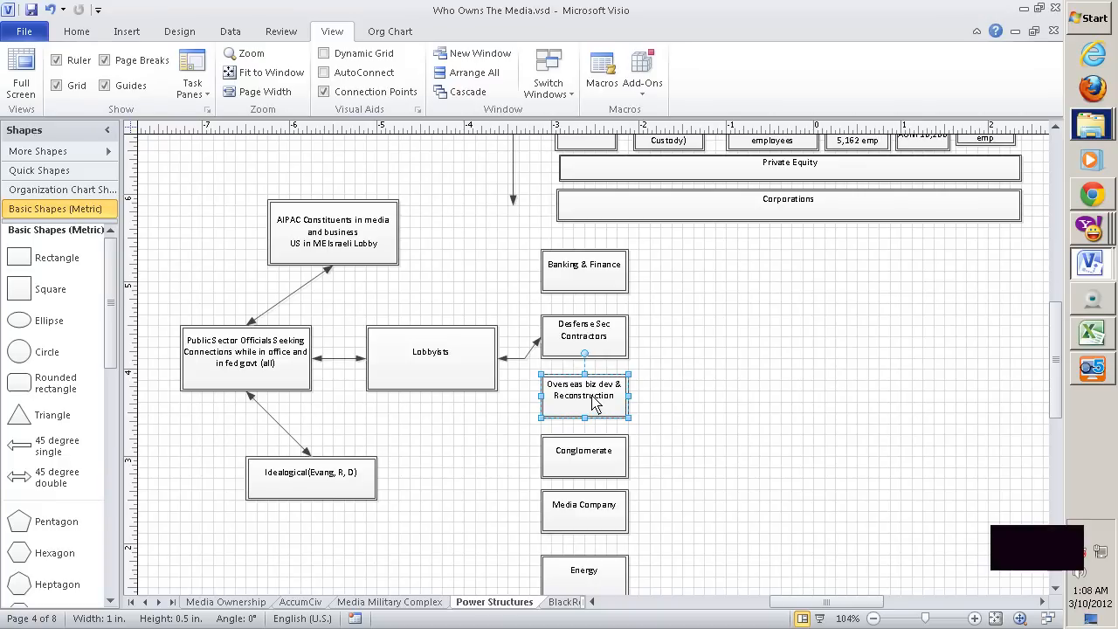
mouse_move(992, 335)
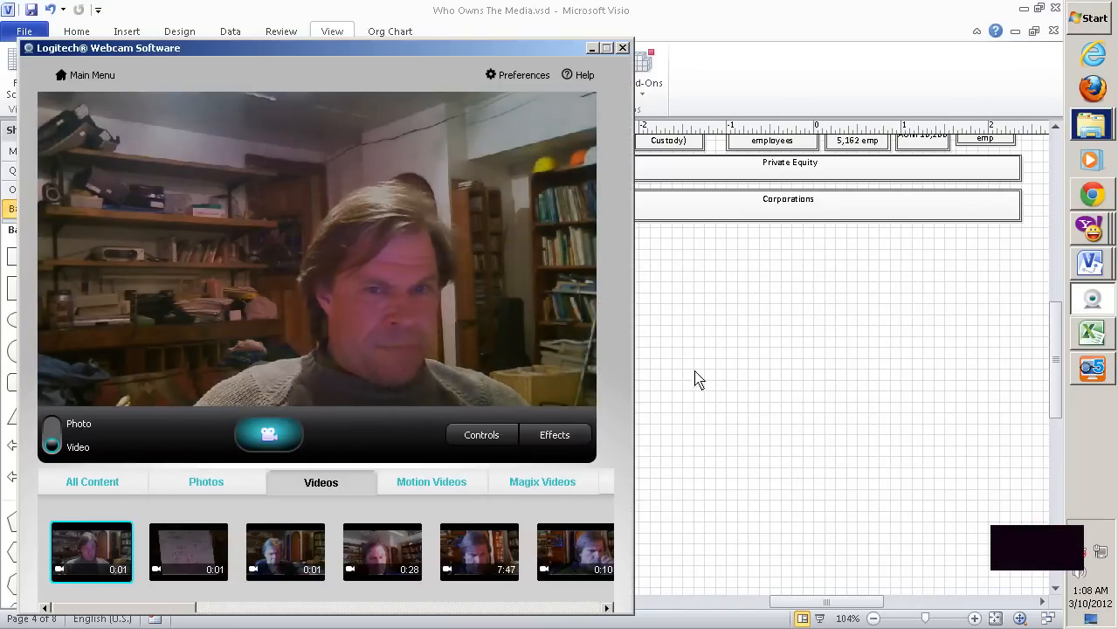
mouse_move(725, 382)
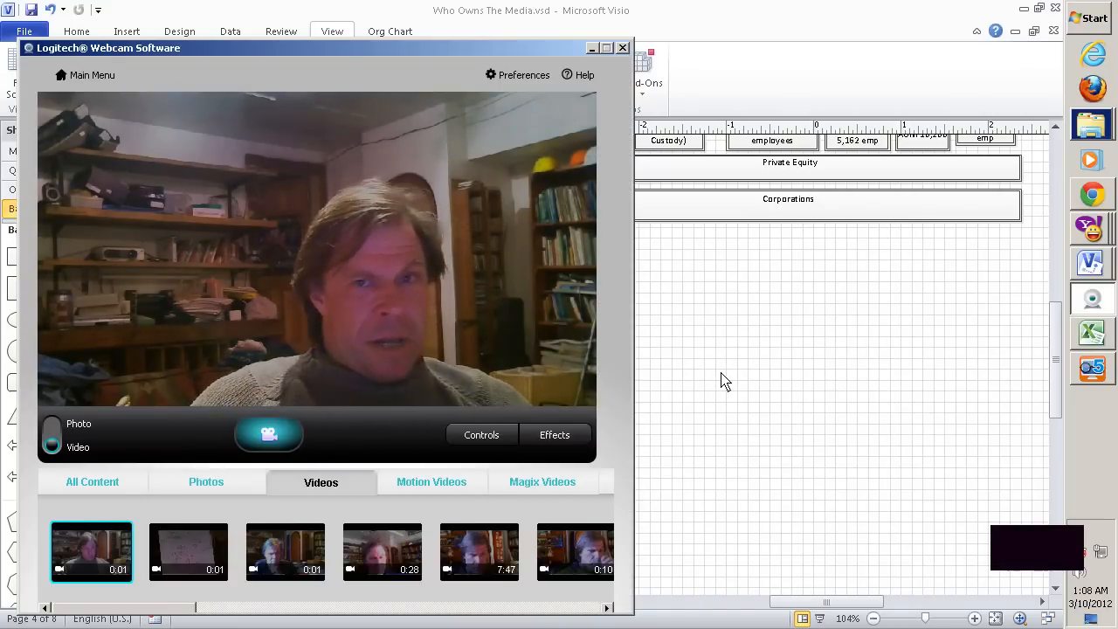